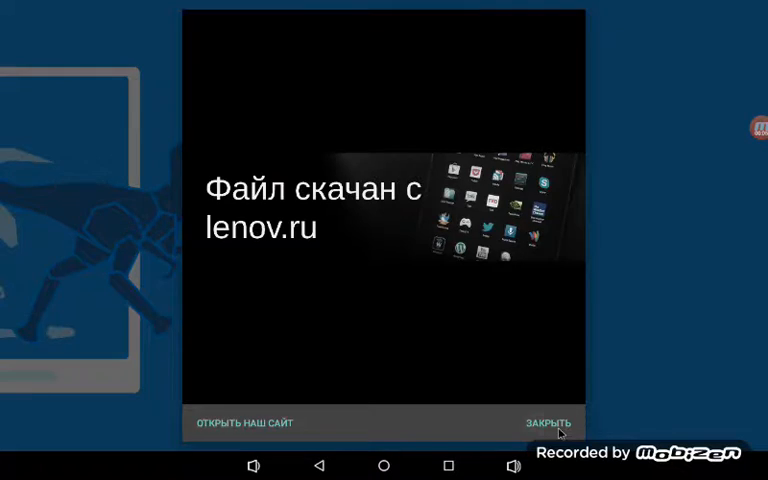
- Dismiss the lenov.ru download-site splash notice to reach the Drawing Cartoons 2 start screen
left_click(548, 422)
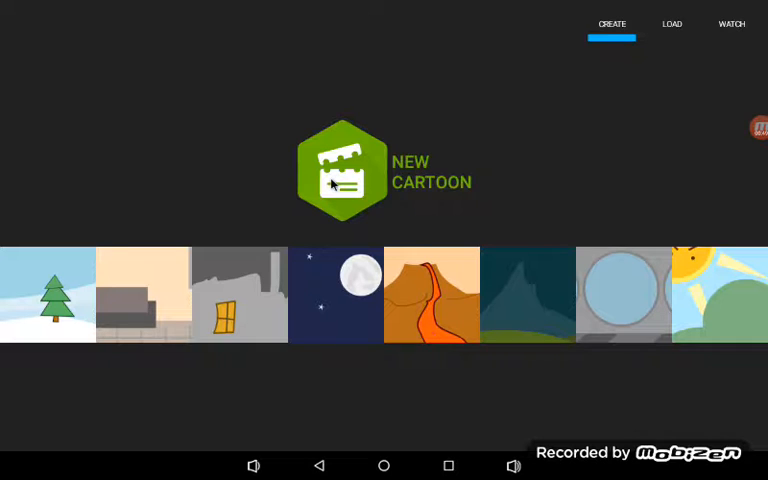
- Start a new cartoon and browse the insertable items list down into the Weapons category
left_click(340, 168)
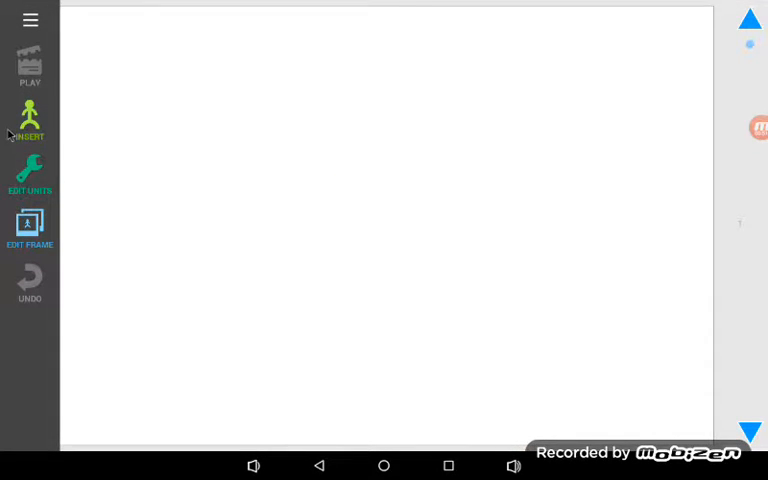
left_click(30, 120)
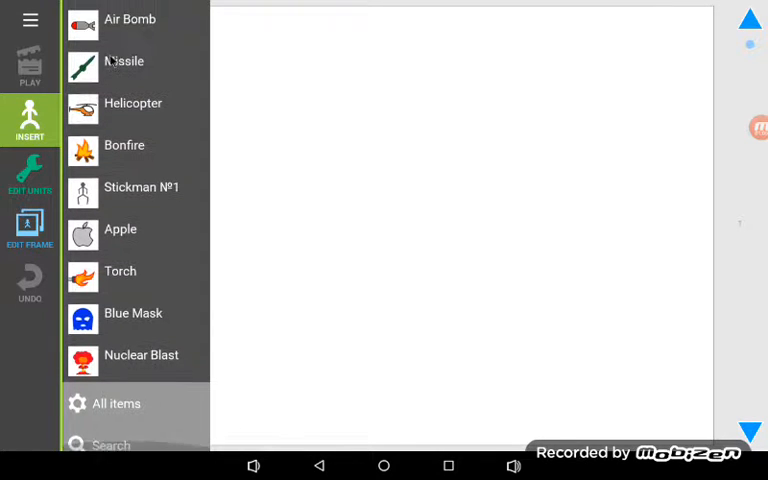
scroll("down", 3)
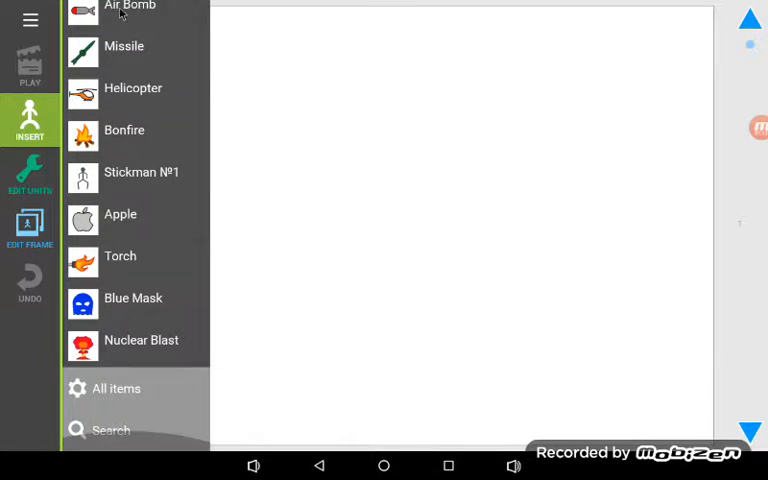
scroll("down", 3)
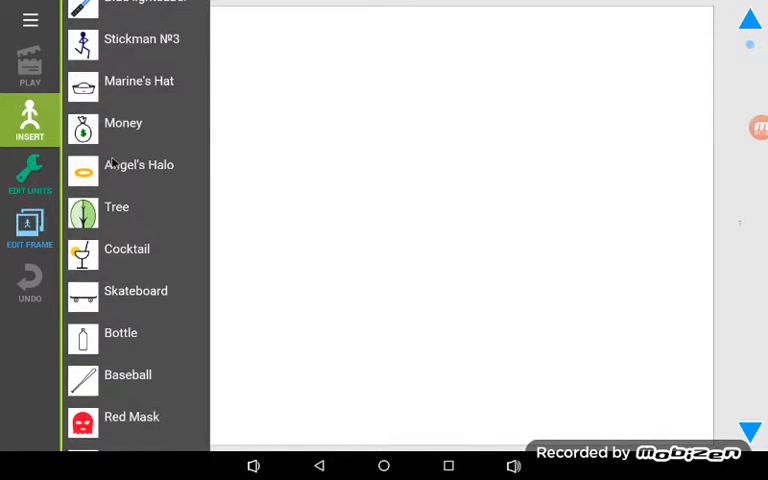
scroll("down", 3)
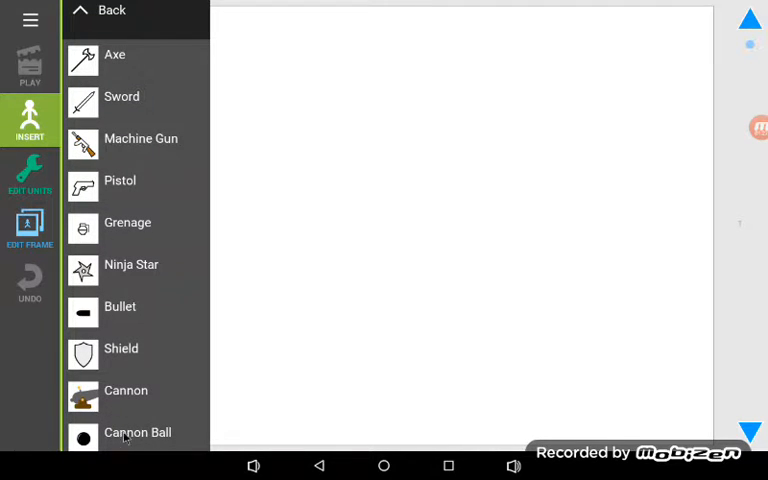
- Go back to the item categories, look through the Flags category, then return to the category list
left_click(112, 14)
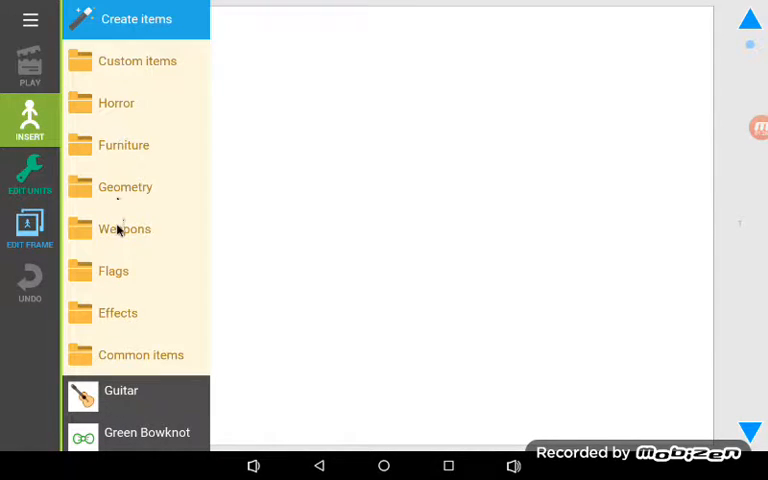
left_click(124, 144)
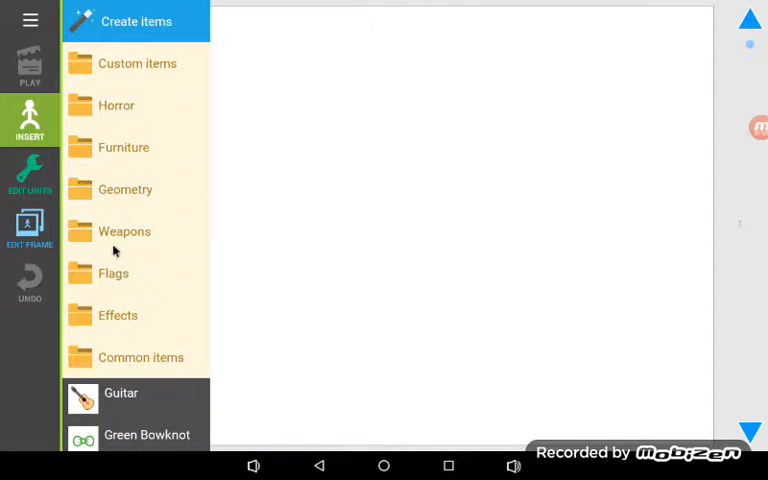
left_click(124, 232)
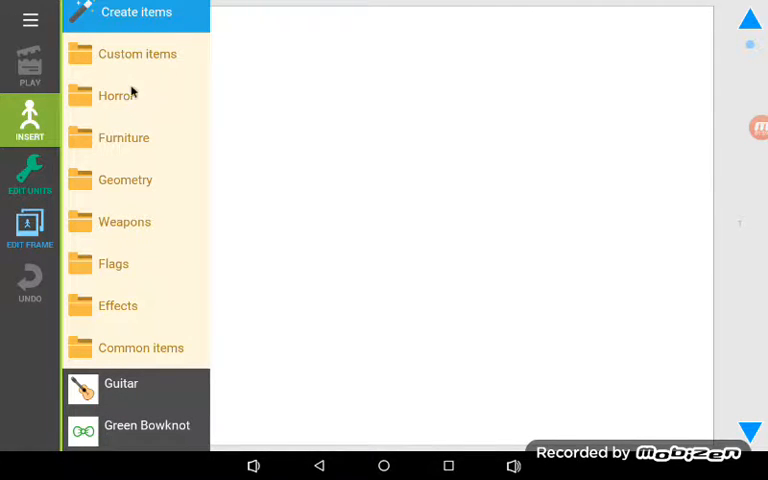
mouse_move(112, 208)
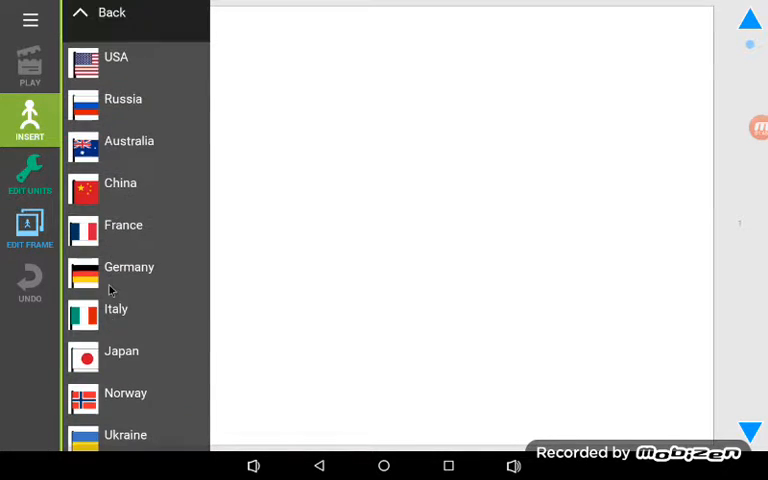
left_click(112, 12)
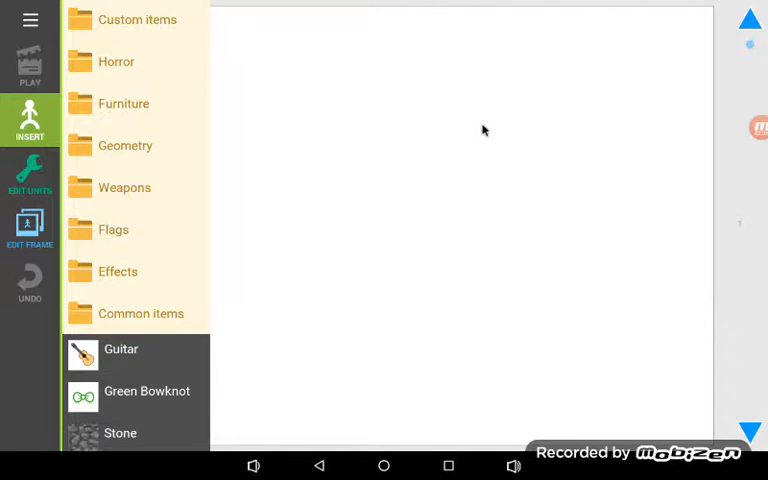
mouse_move(372, 176)
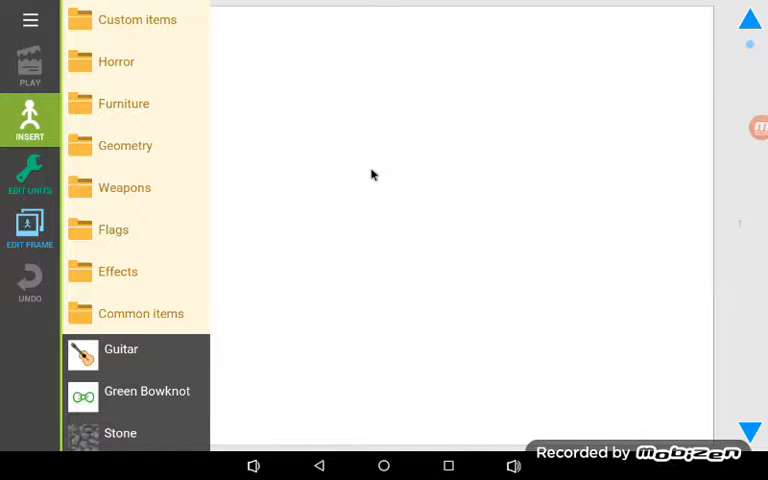
mouse_move(398, 136)
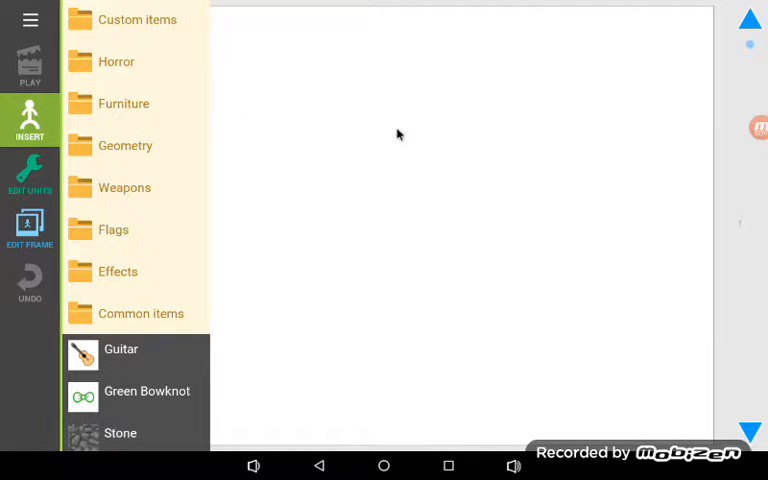
- Browse the custom items collection of community-made FNAF-style characters such as SUPER FREDDY FAZ
left_click(30, 176)
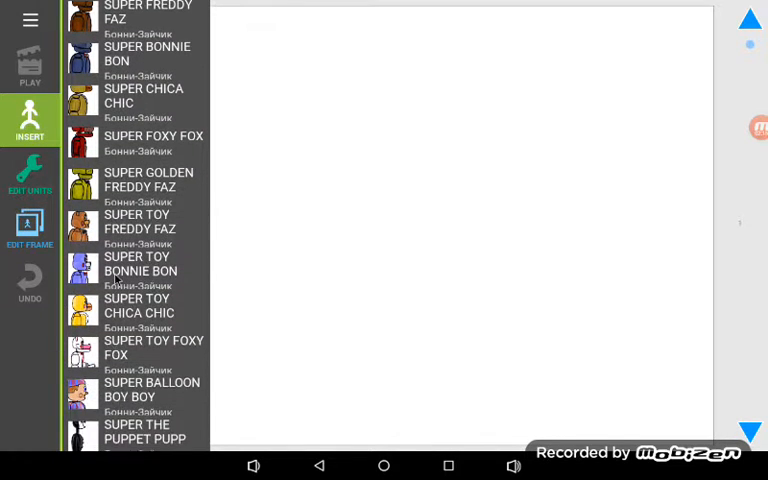
scroll("down", 3)
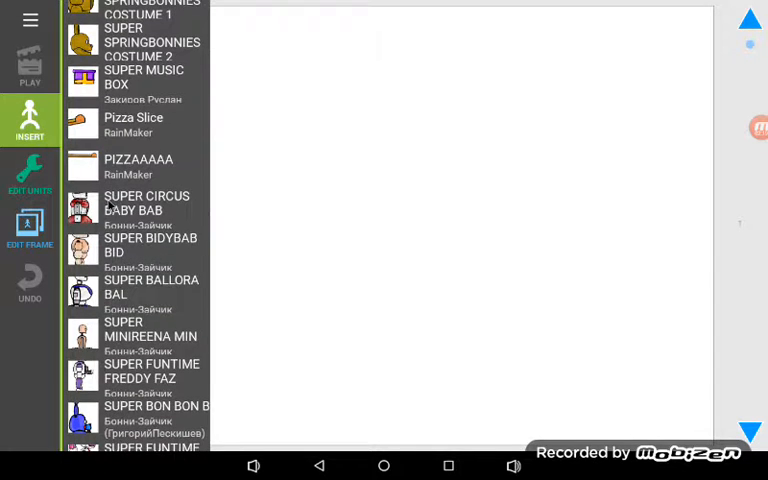
scroll("down", 3)
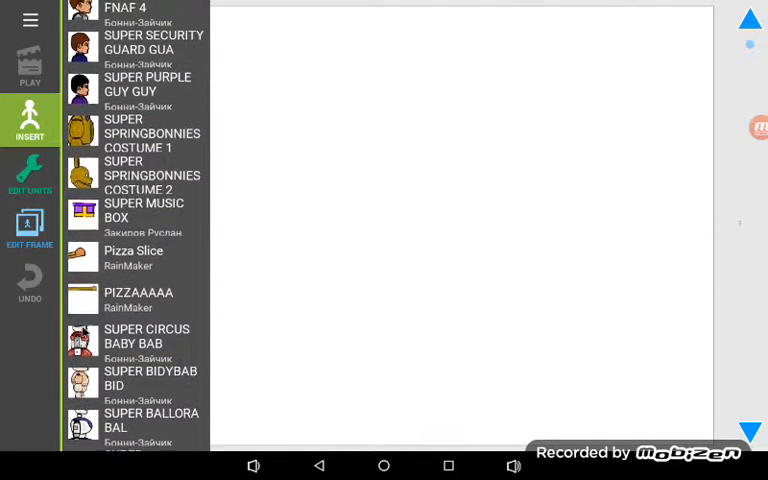
scroll("down", 3)
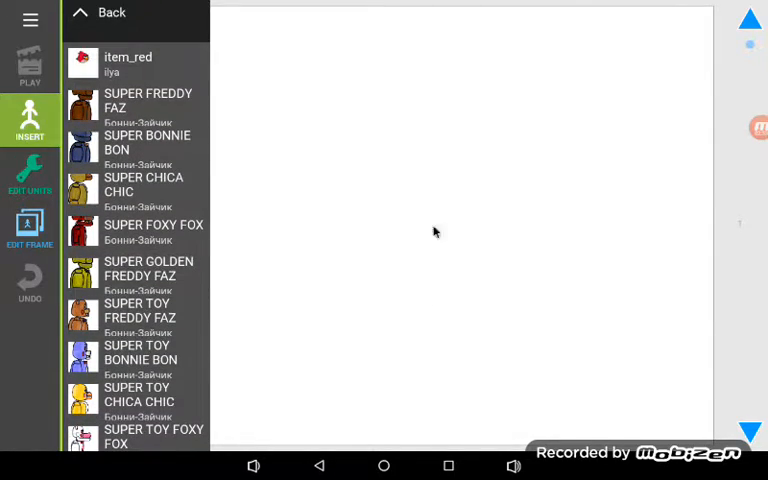
mouse_move(166, 208)
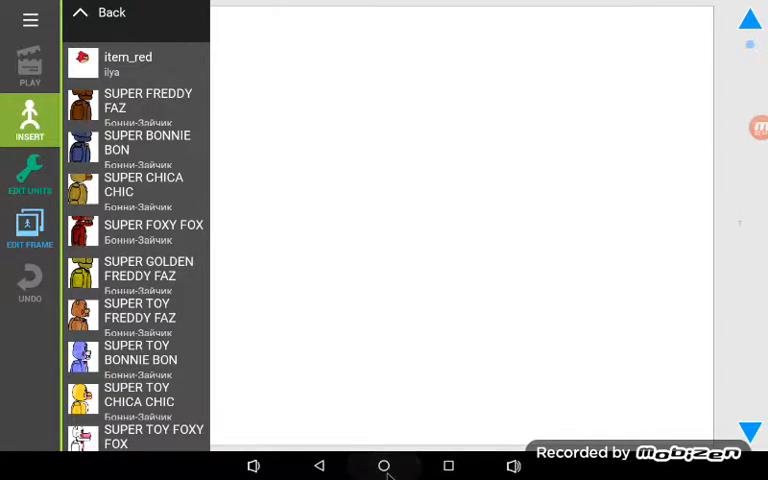
- Launch YouTube from the tablet home screen and minimize the FNAF Plush Bonnie's Punishment video
left_click(384, 464)
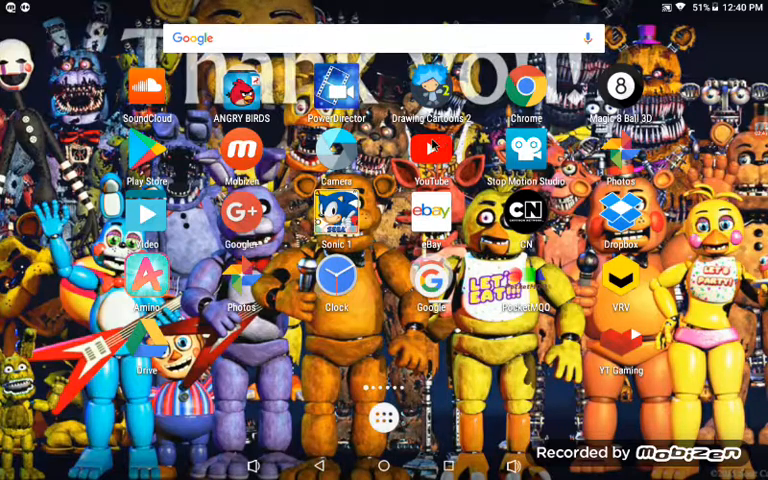
left_click(430, 156)
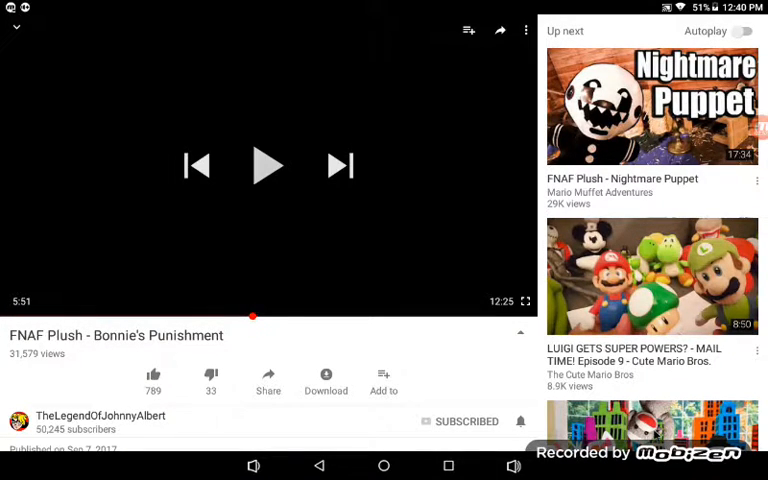
left_click(268, 166)
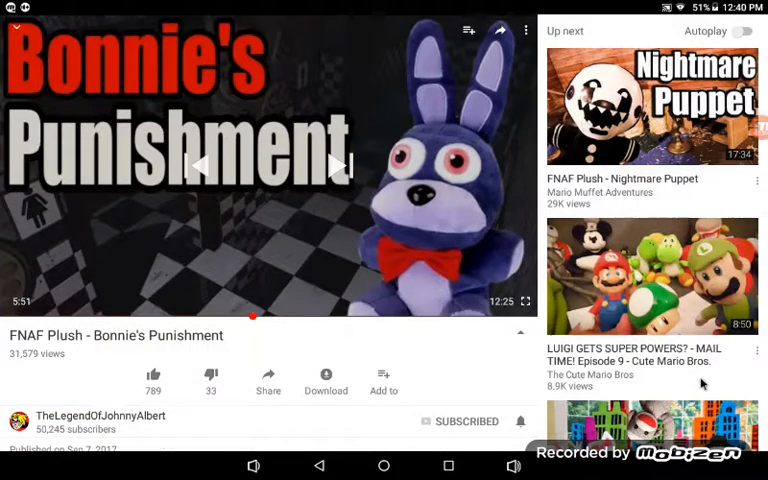
left_click(268, 160)
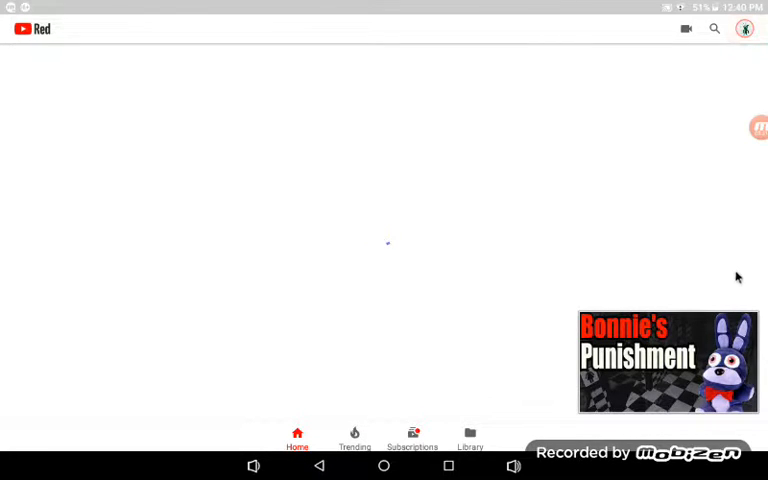
mouse_move(452, 46)
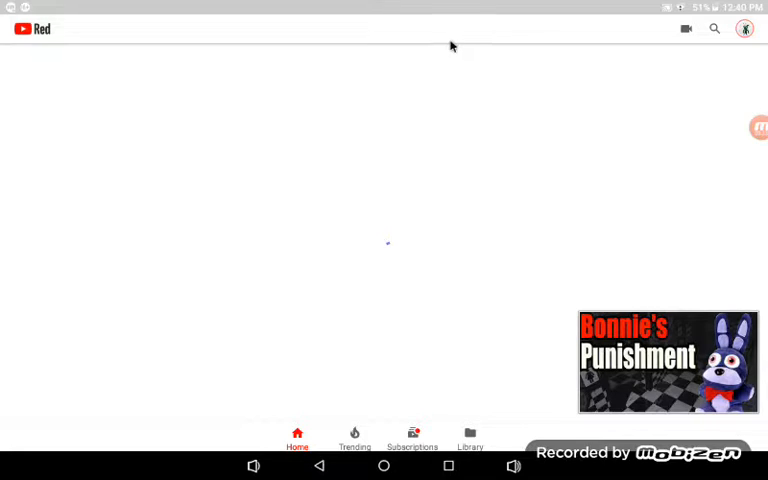
- Let the Home feed load, then reach the Randall Conner channel page via the account options
left_click(744, 28)
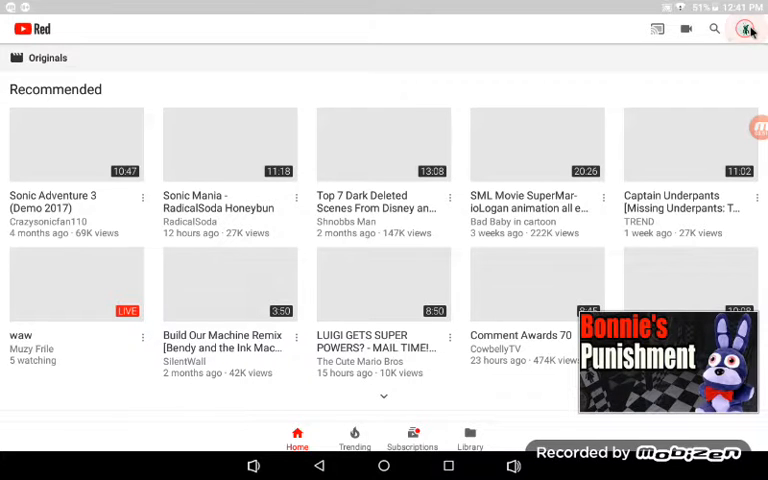
left_click(748, 28)
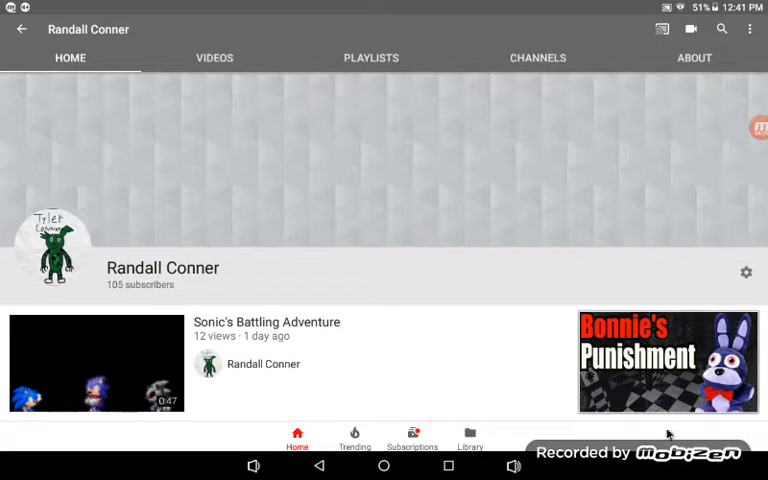
- Browse the channel's Videos tab down through older uploads to the 'i got pigs' video
left_click(212, 56)
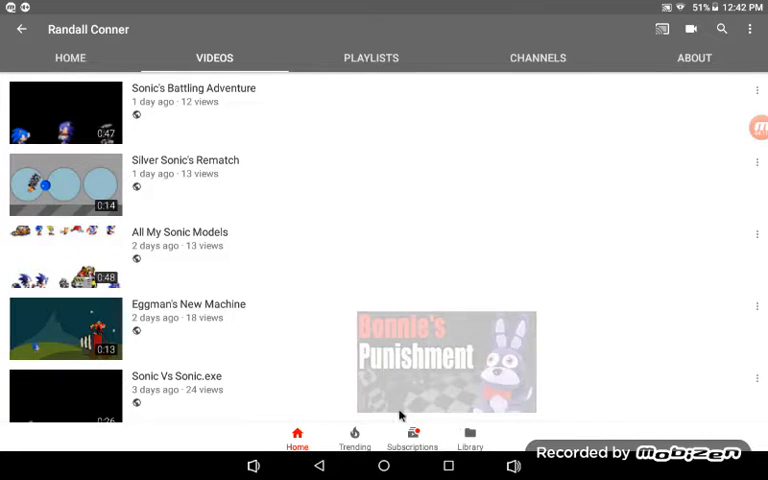
scroll("down", 3)
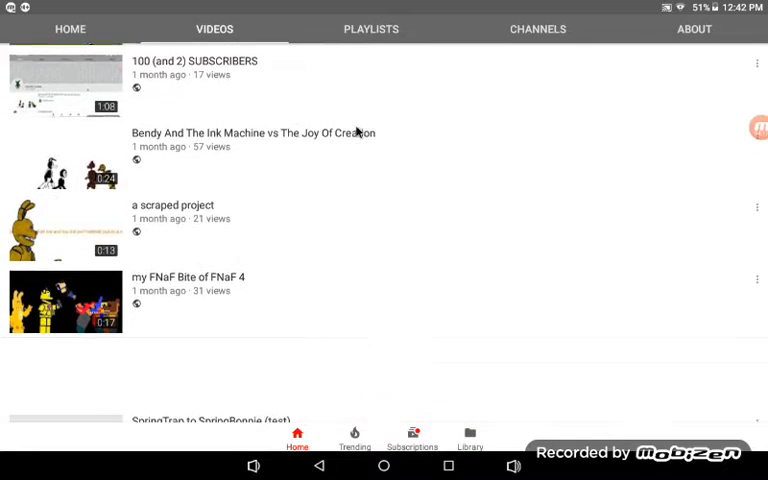
scroll("down", 3)
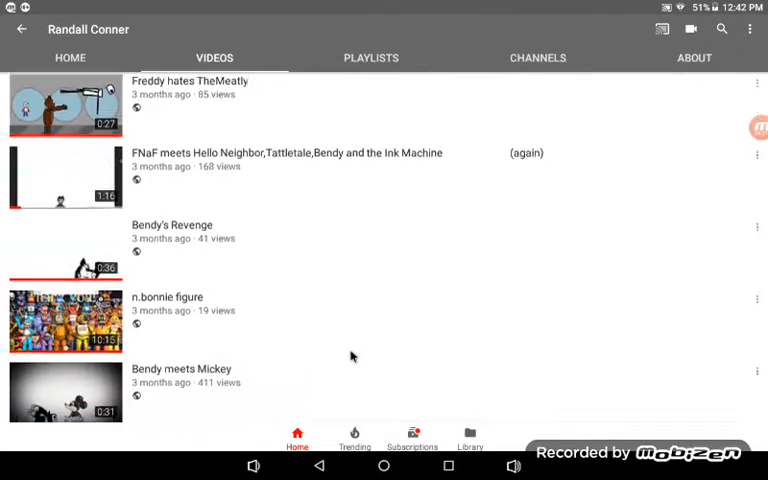
scroll("down", 3)
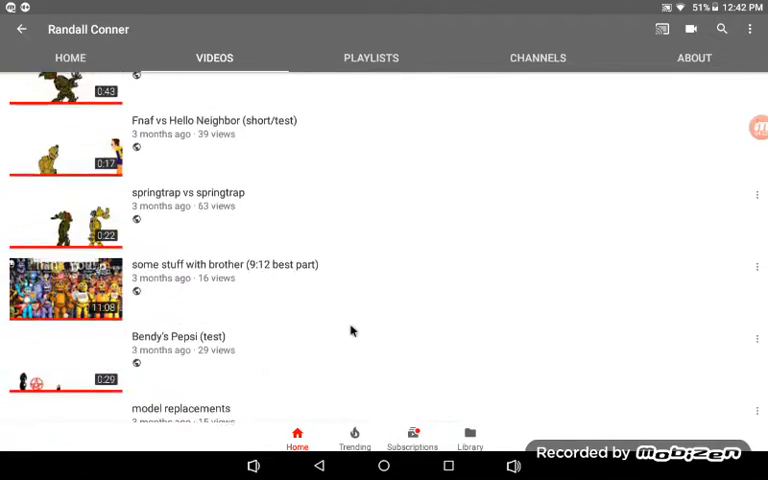
scroll("up", 3)
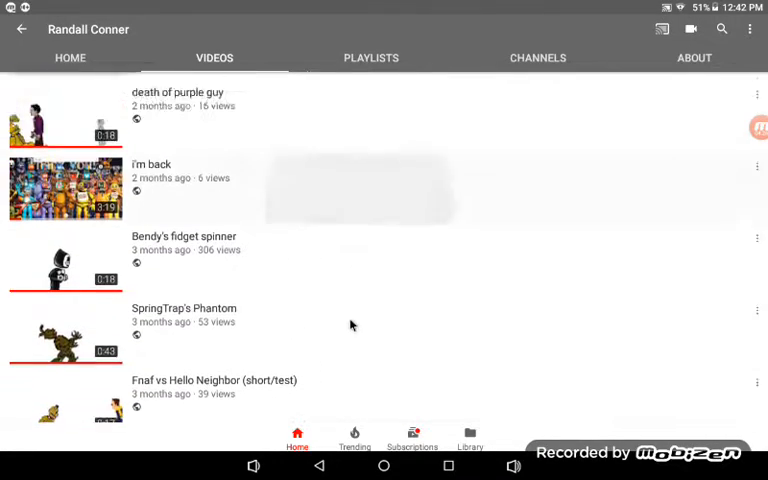
scroll("down", 3)
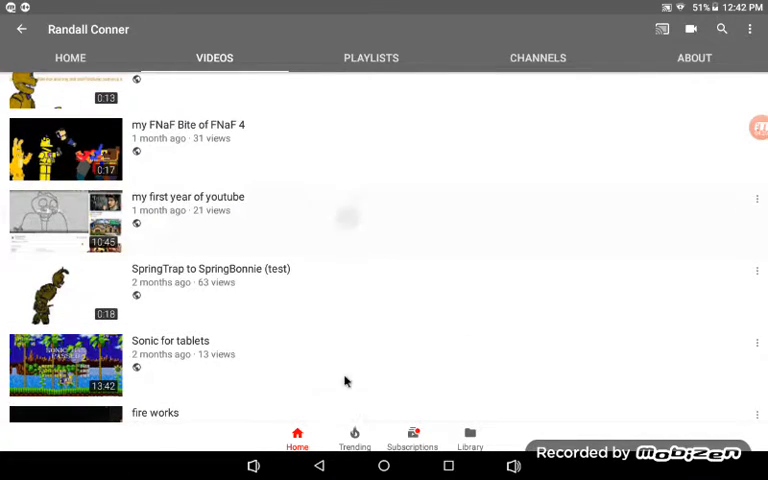
scroll("down", 3)
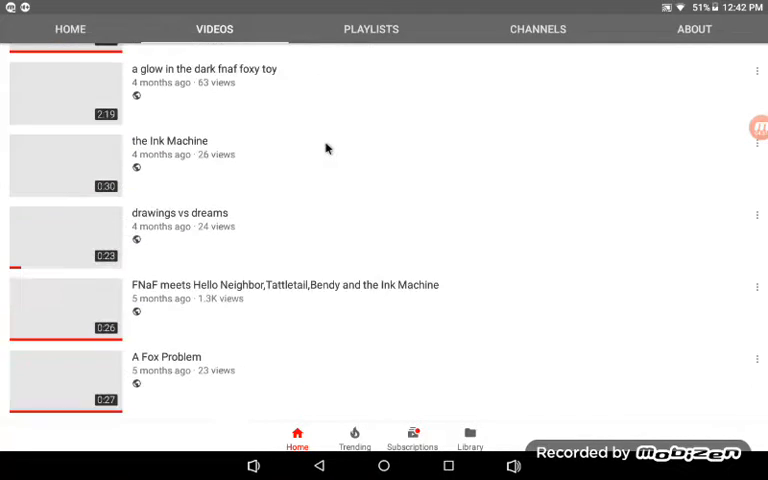
scroll("down", 3)
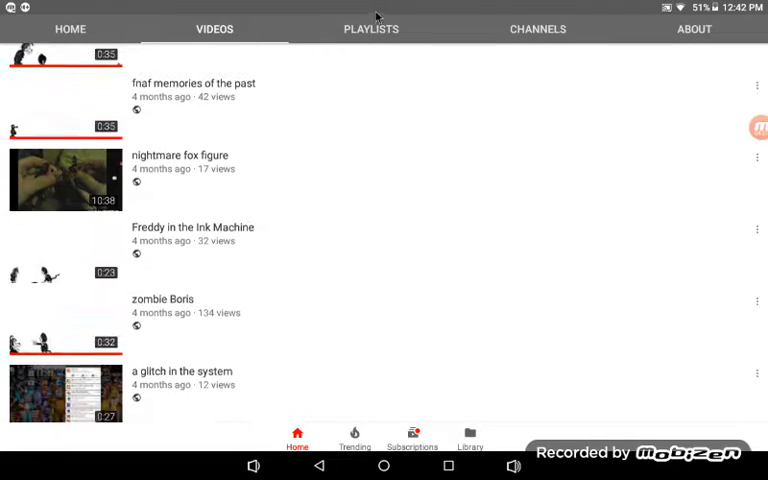
scroll("down", 3)
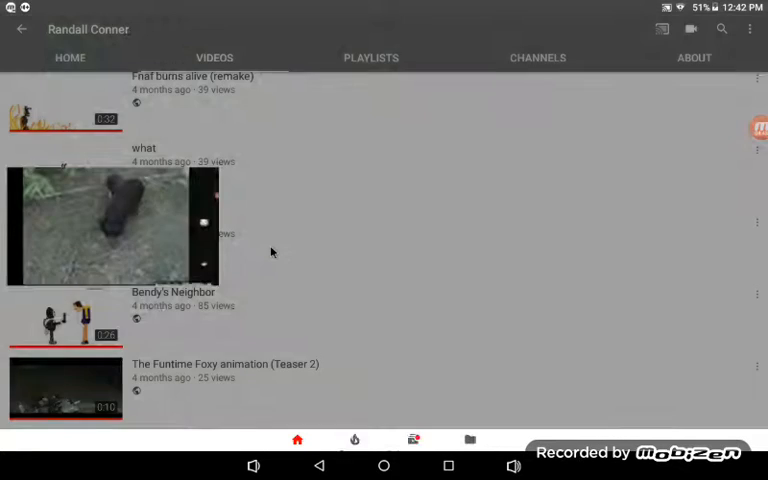
- Play the 'i got pigs' video, pausing, rewinding a few seconds and resuming along the way
left_click(112, 224)
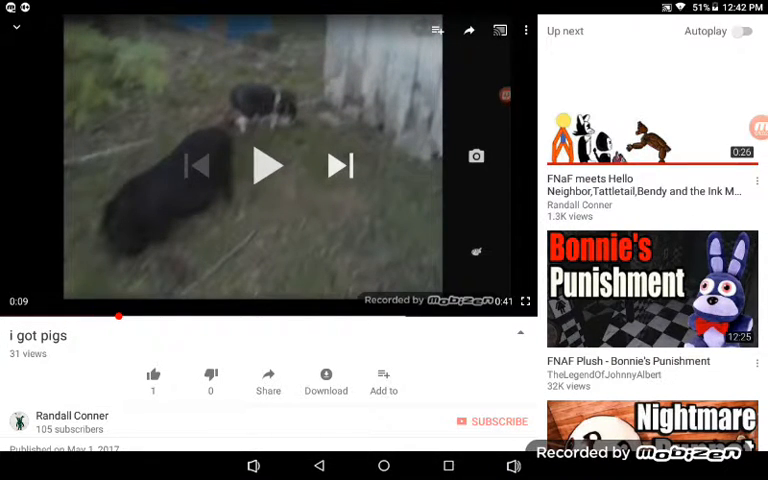
left_click(268, 166)
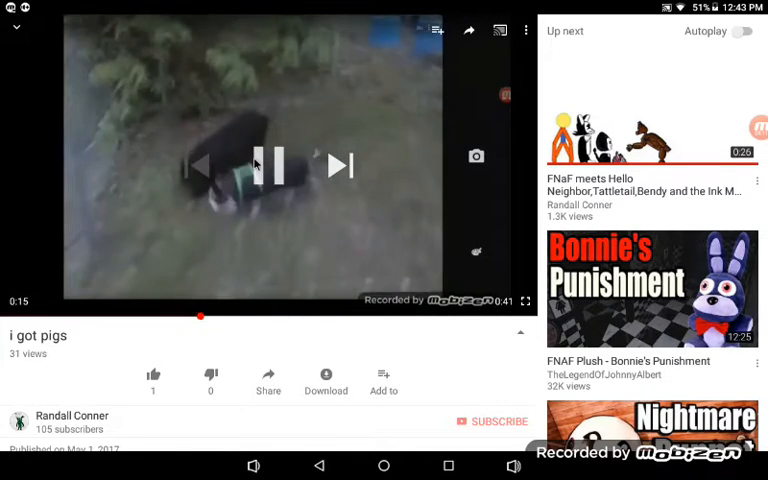
left_click(276, 166)
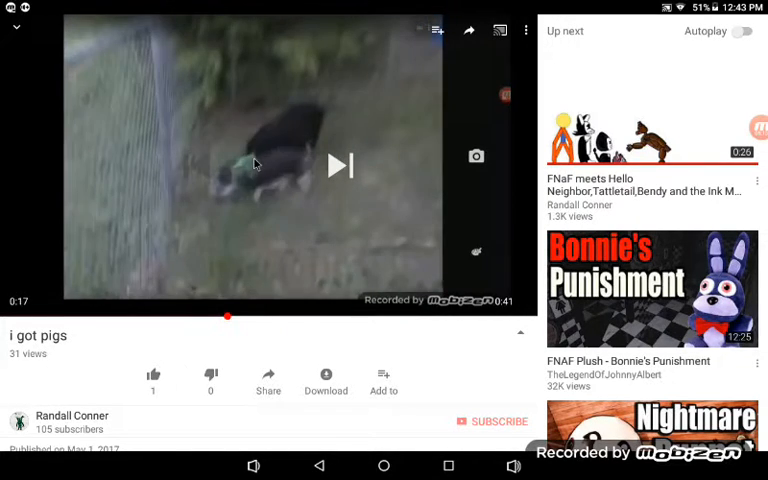
left_click(252, 164)
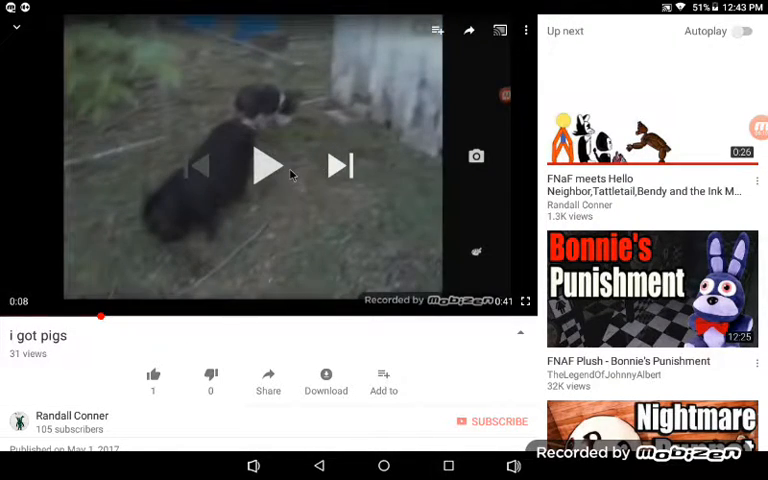
left_click(268, 166)
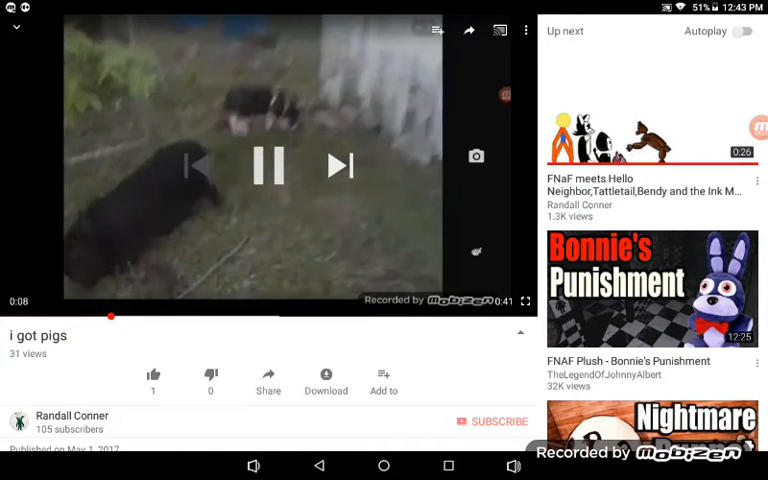
left_click(268, 164)
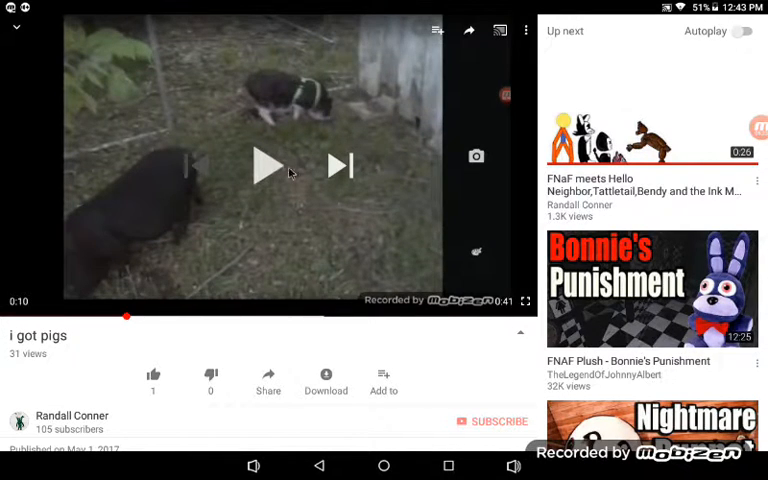
left_click(266, 164)
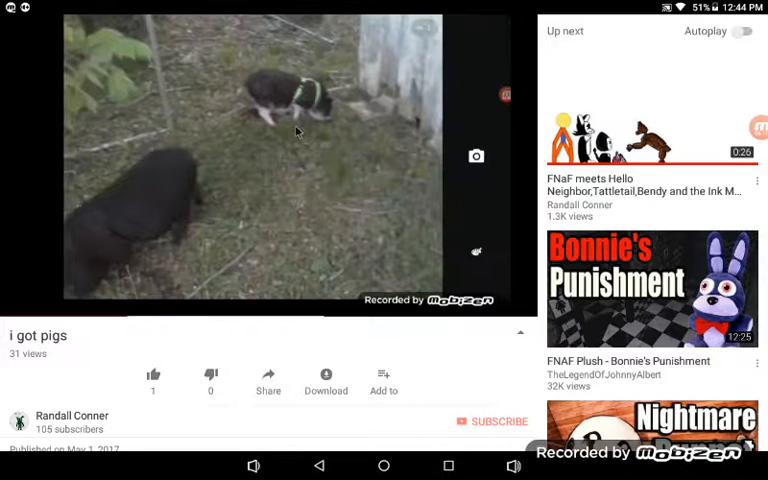
mouse_move(298, 130)
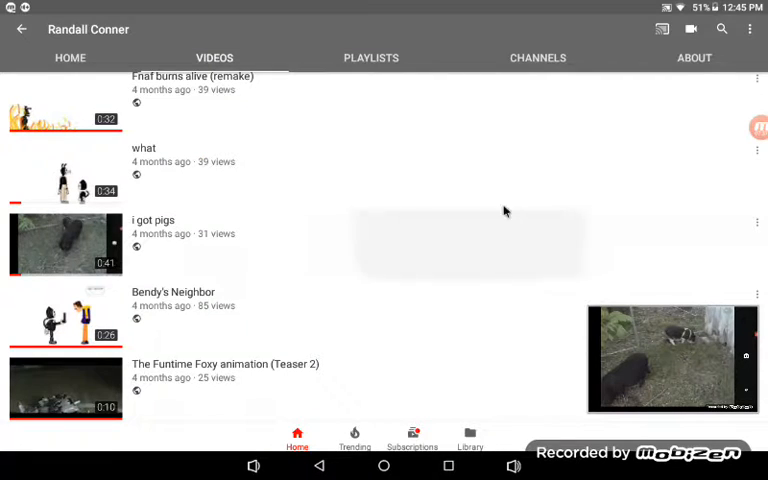
- Scroll the Videos list back to the newest Sonic uploads with the pig video still playing minimized
scroll("down", 3)
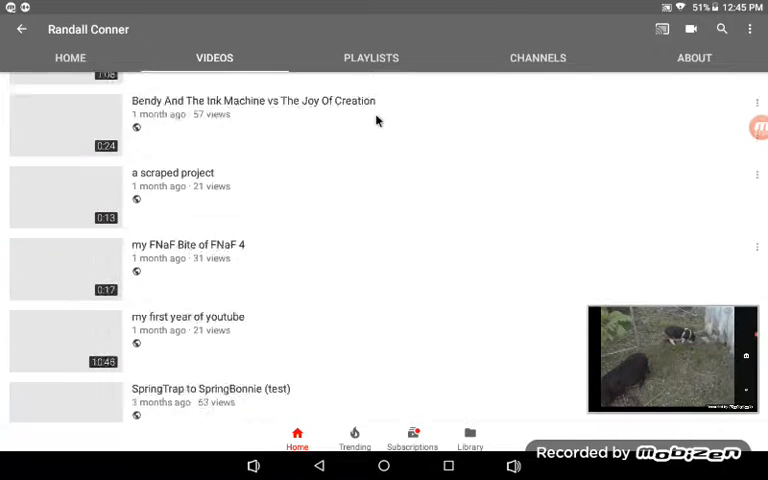
scroll("down", 3)
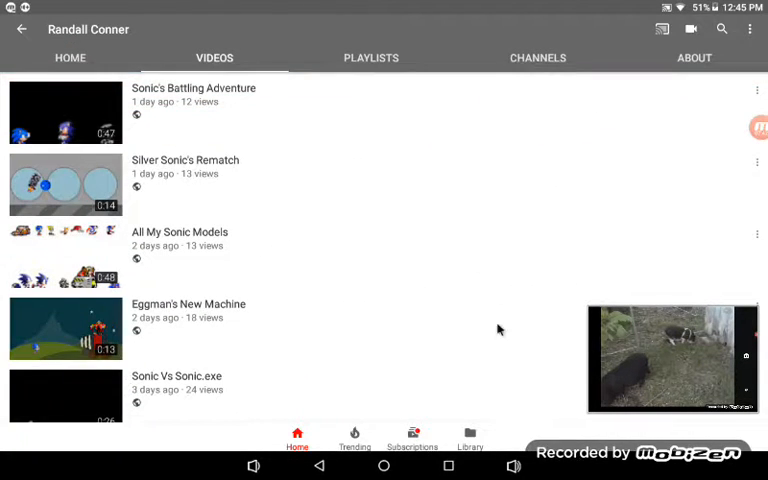
mouse_move(624, 372)
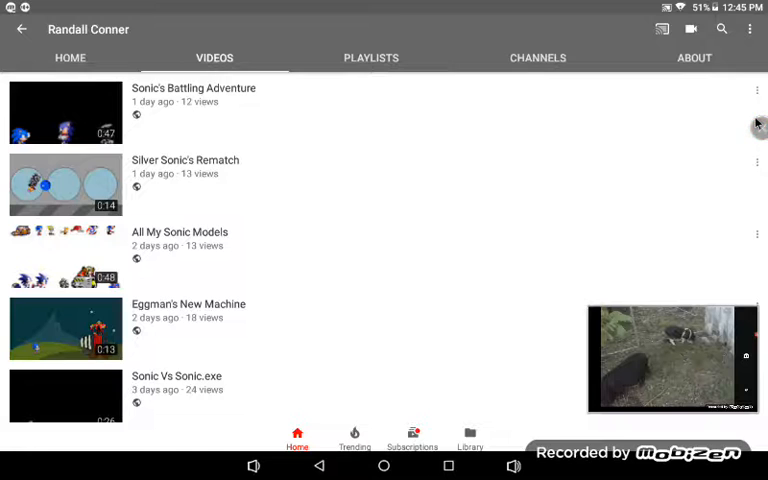
left_click(756, 122)
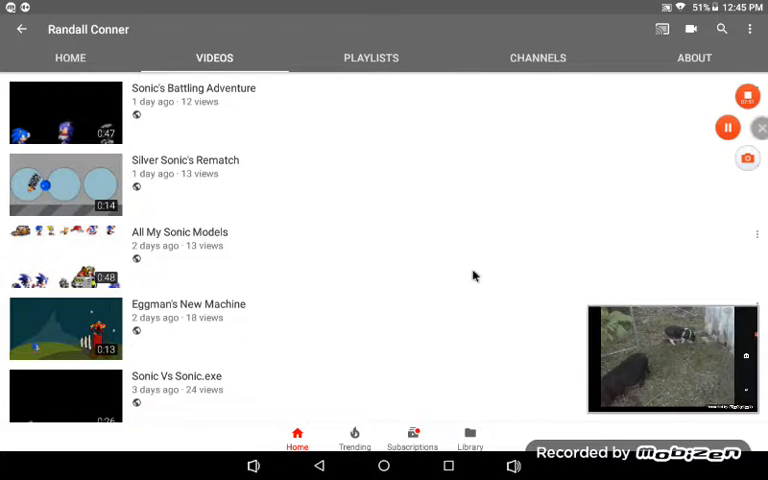
mouse_move(250, 138)
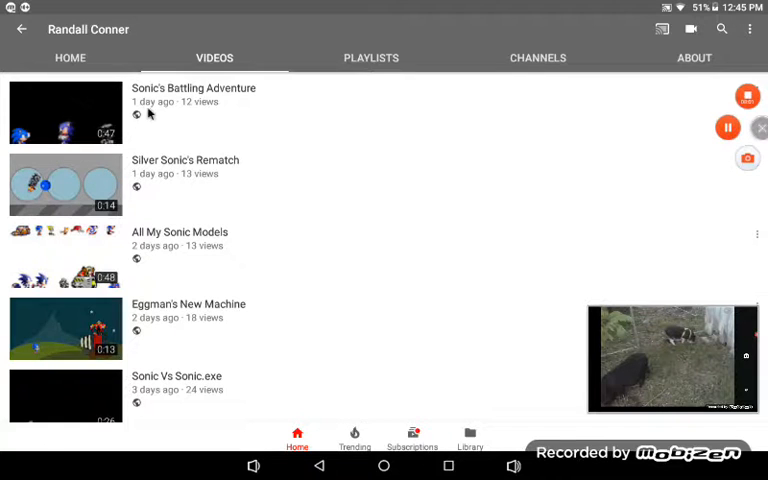
mouse_move(742, 196)
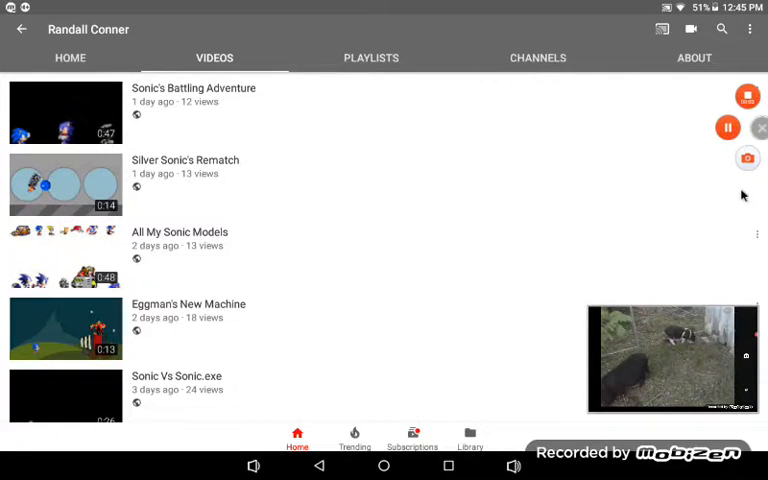